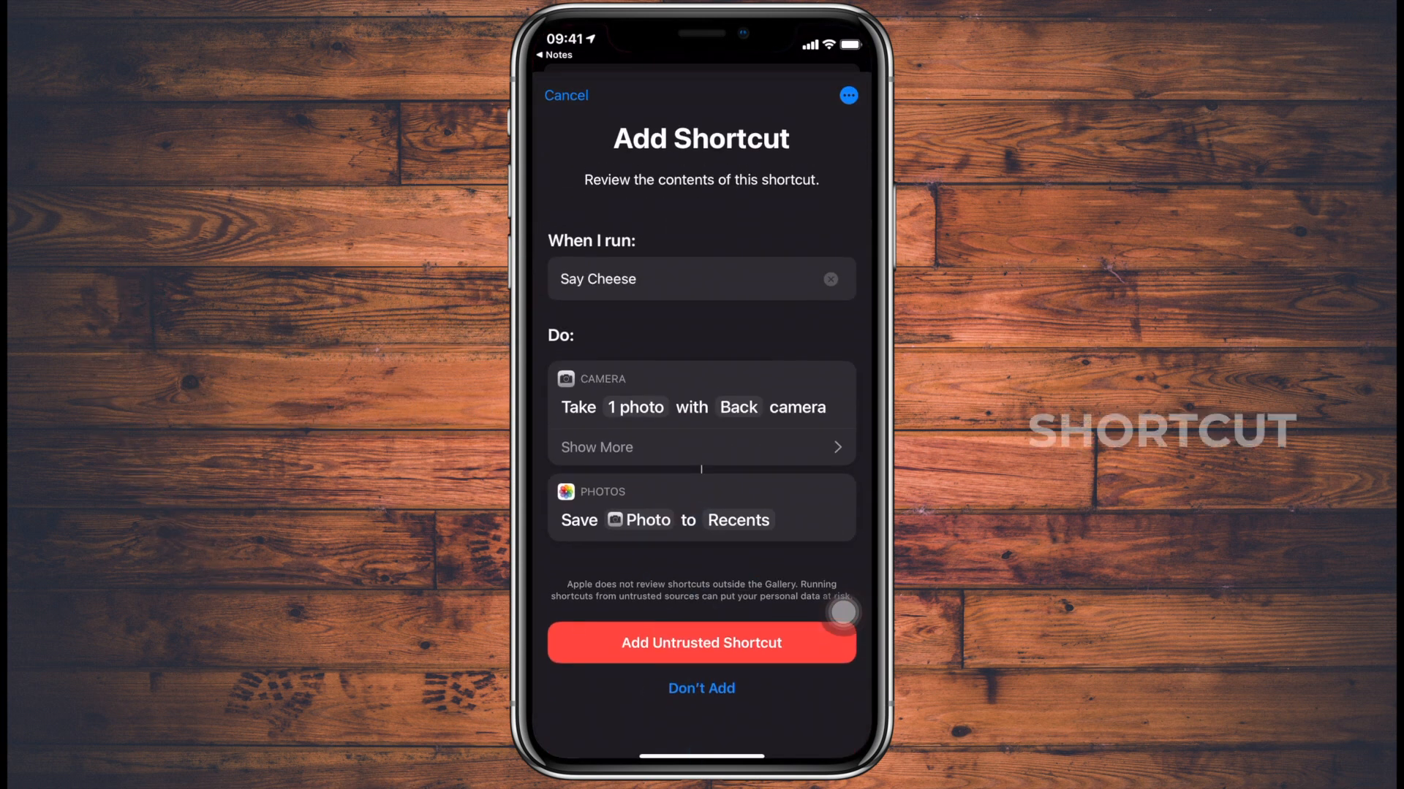
# Step: Add the untrusted Say Cheese shortcut to the Shortcuts library
pyautogui.click(700, 643)
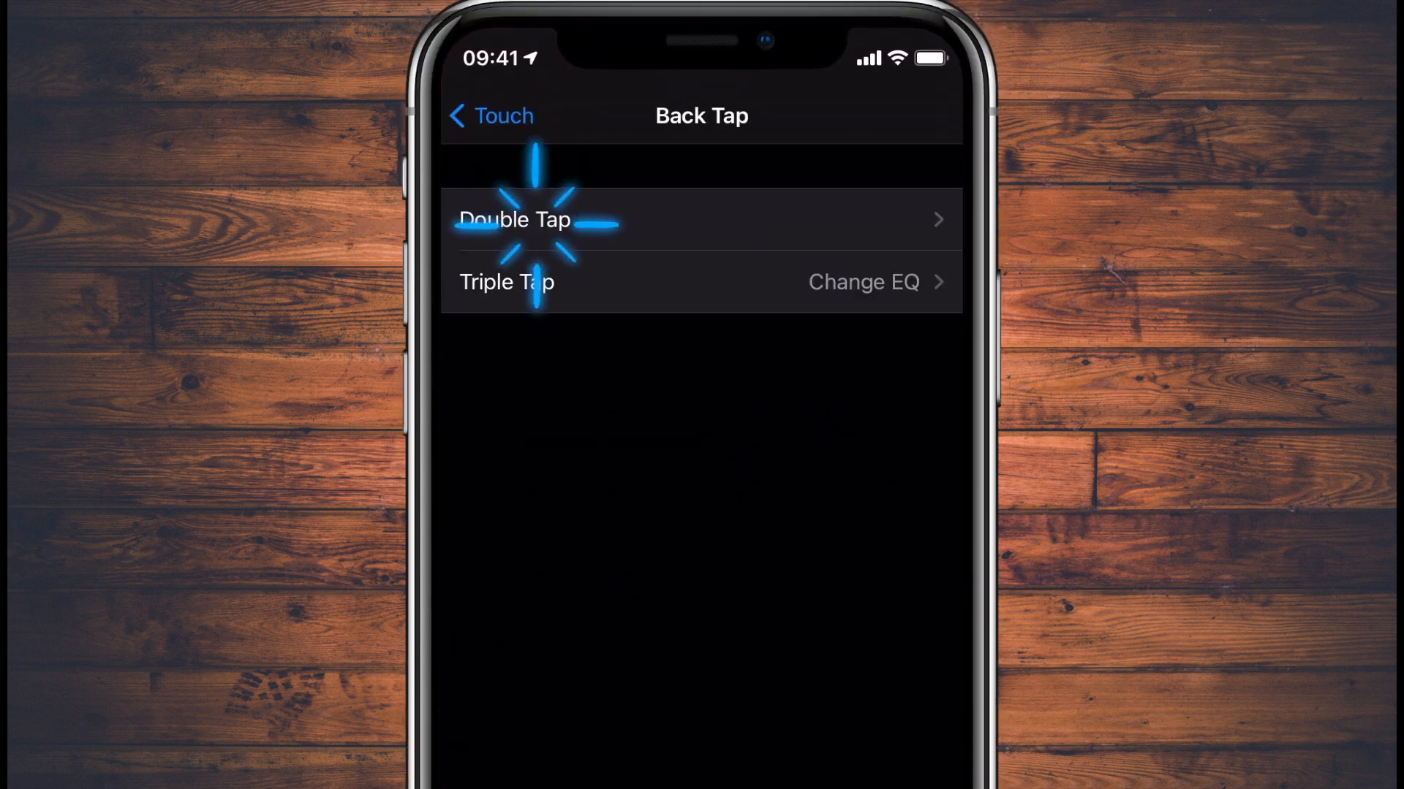
# Step: Assign Double Tap in Back Tap settings to the Say Cheese shortcut from the shortcuts list
pyautogui.click(515, 221)
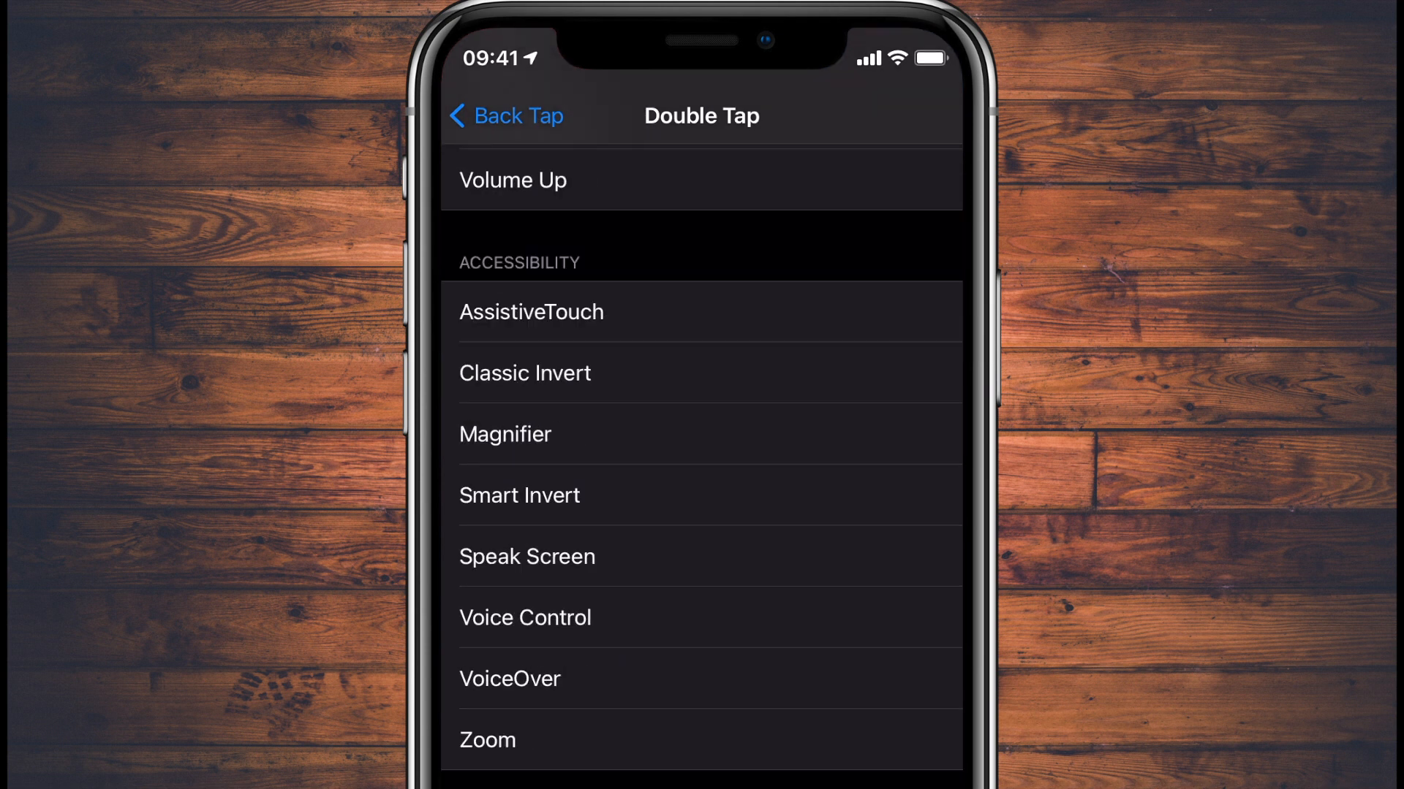
pyautogui.scroll(-3)
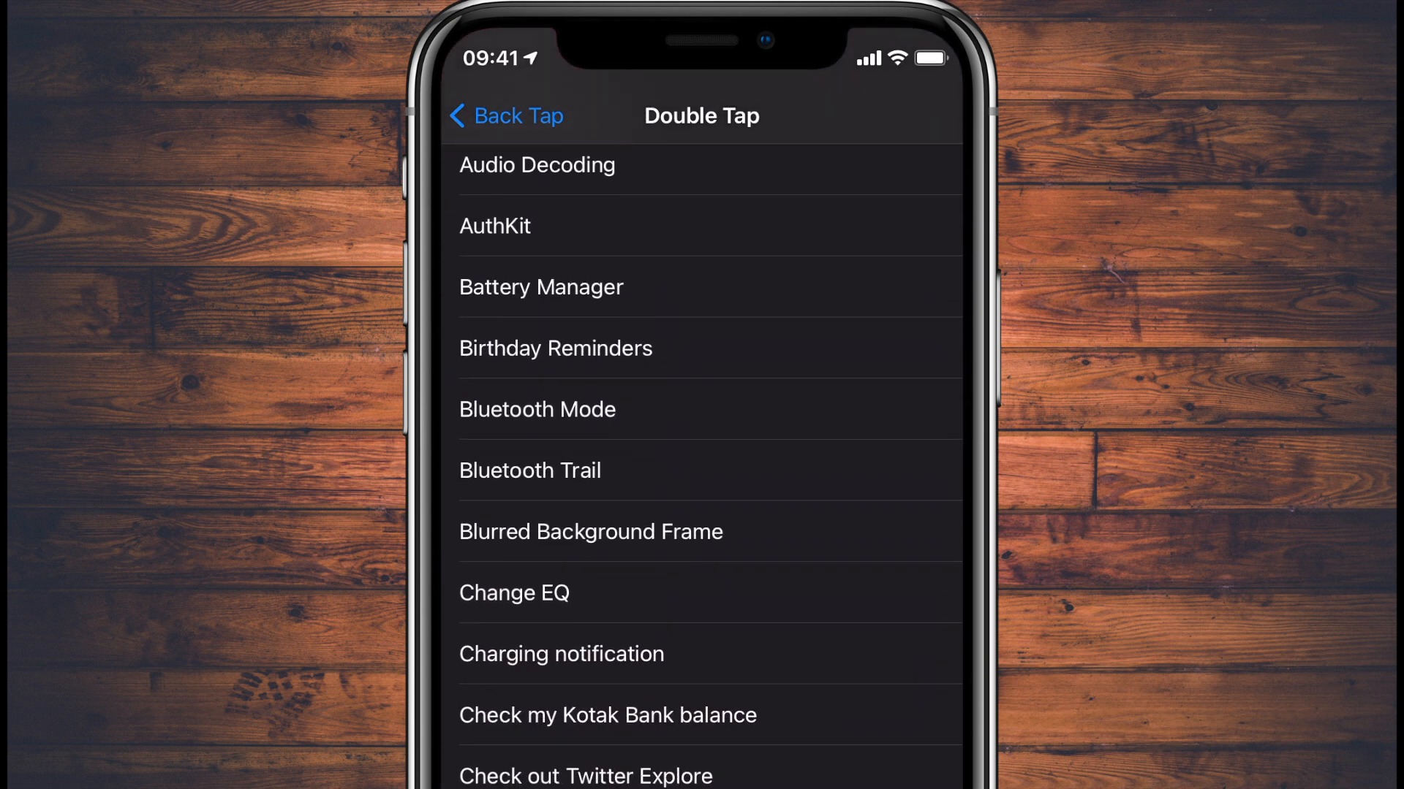
pyautogui.scroll(-3)
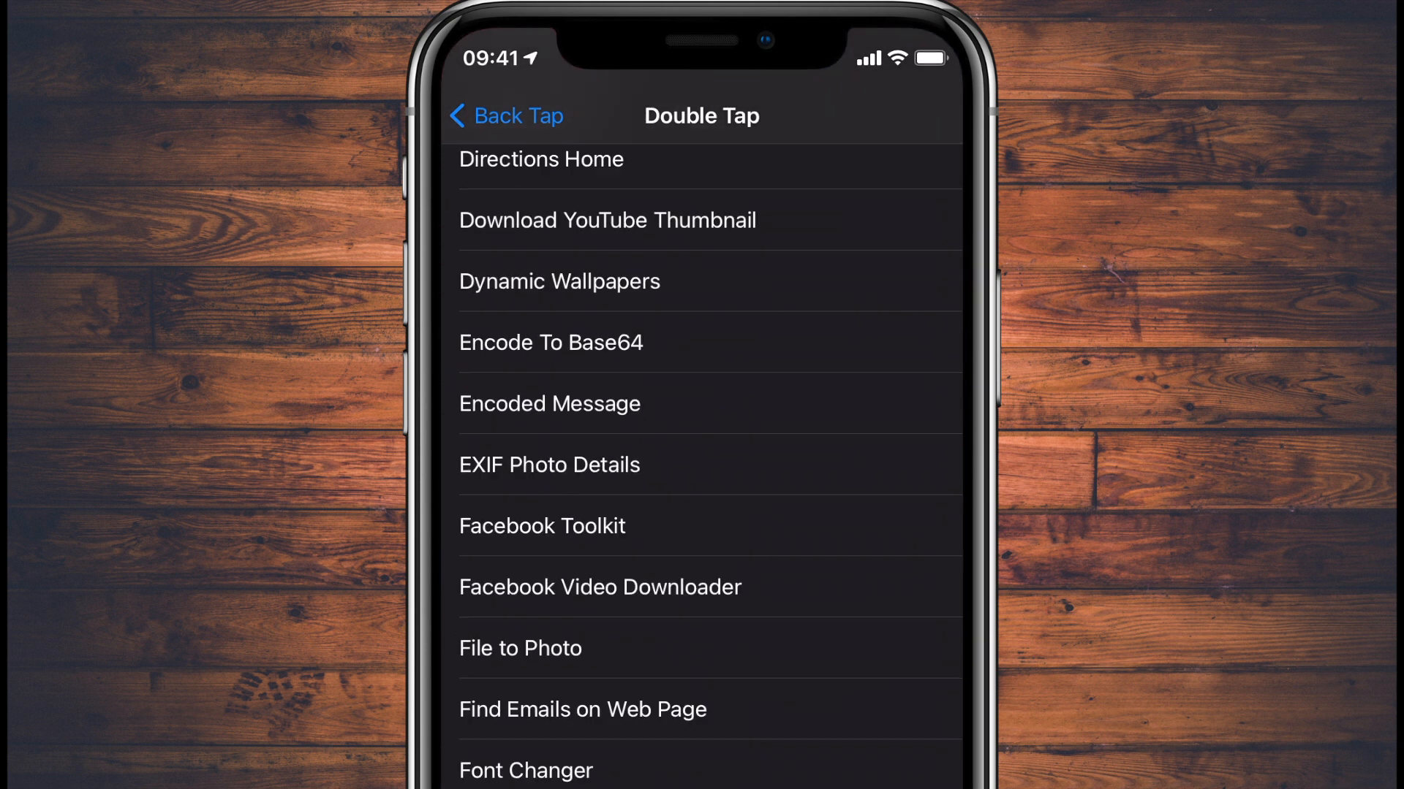
pyautogui.scroll(-3)
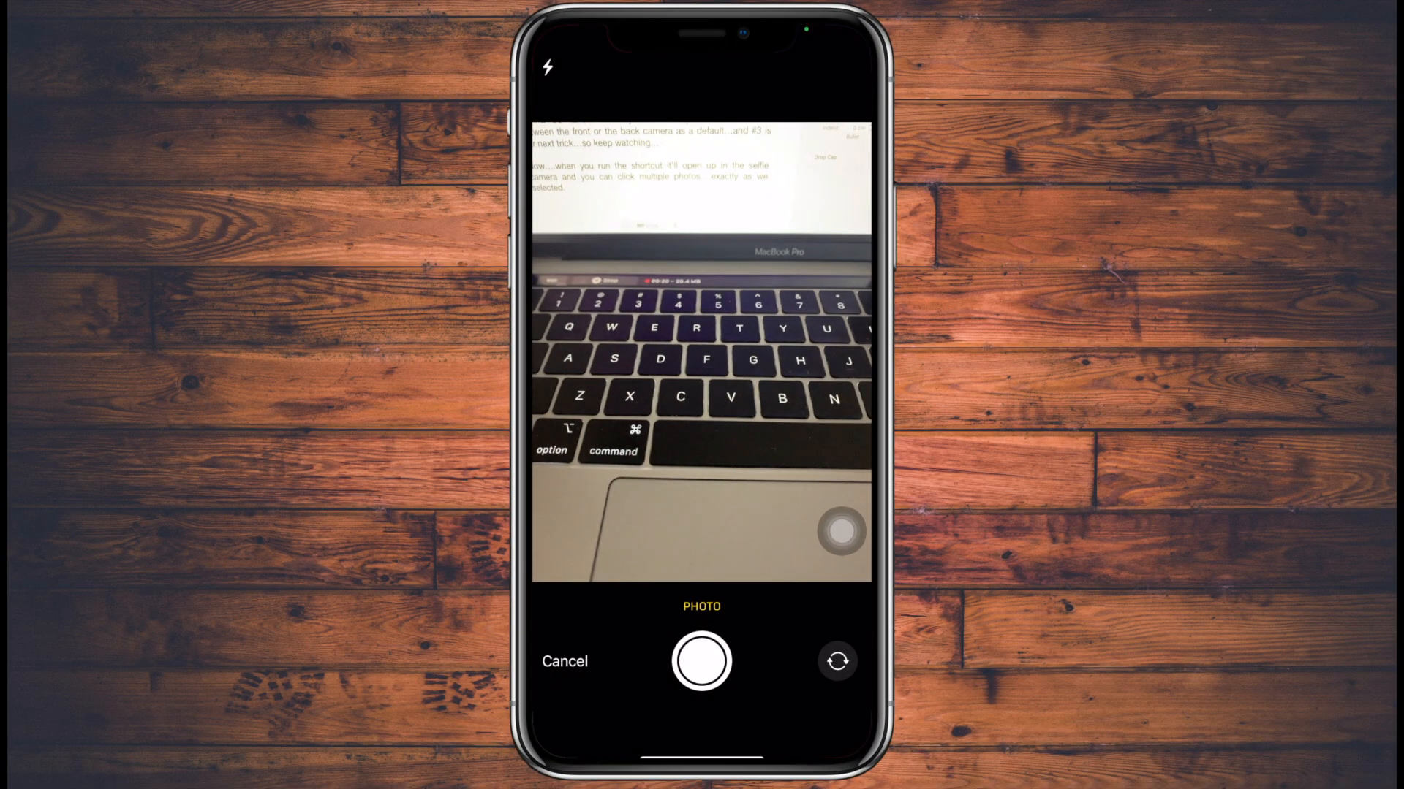
# Step: Capture a photo with the shutter in the shortcut's camera view
pyautogui.click(700, 661)
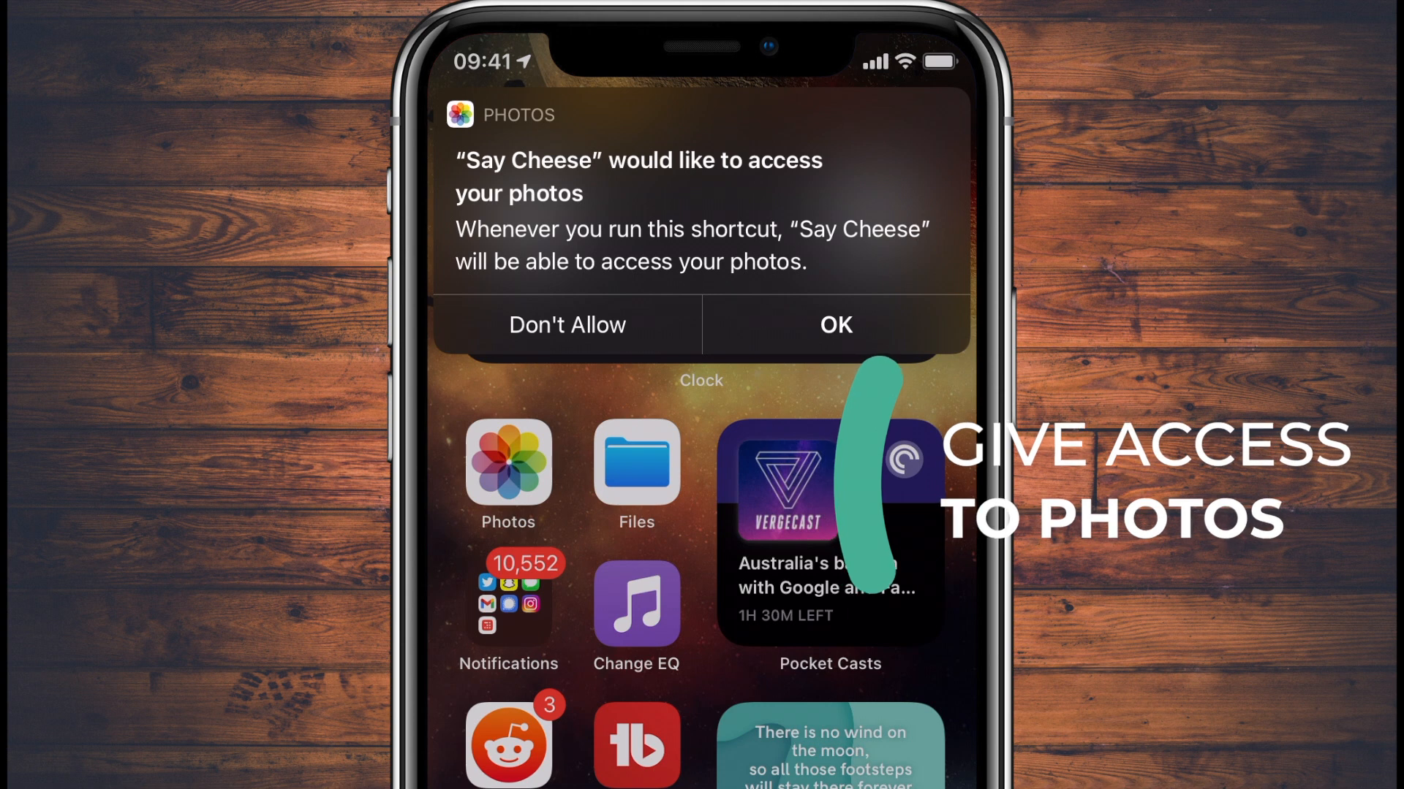
# Step: Grant Say Cheese permission to access Photos via OK on the alert
pyautogui.click(834, 325)
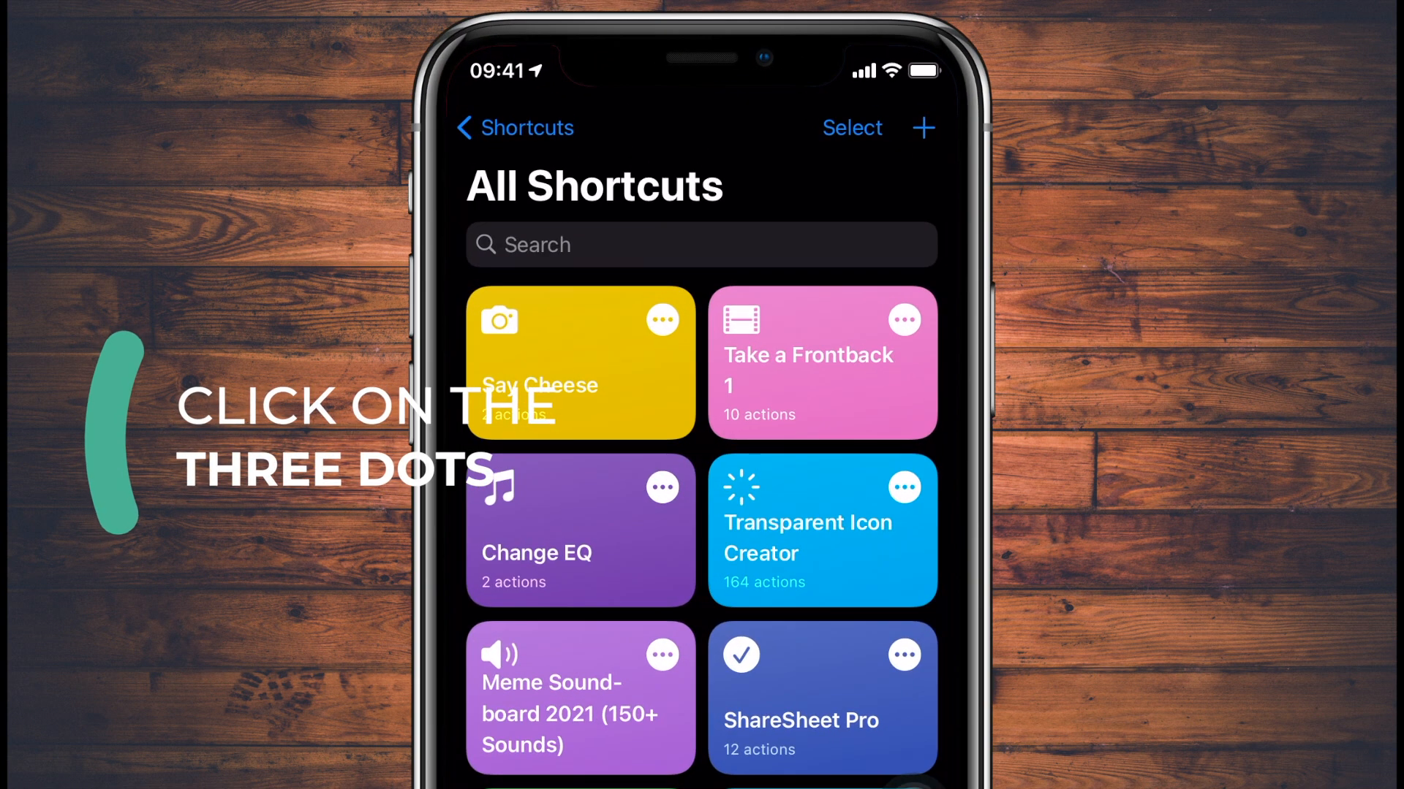
# Step: Edit Say Cheese to take 5 photos and keep the Back camera selected
pyautogui.click(662, 321)
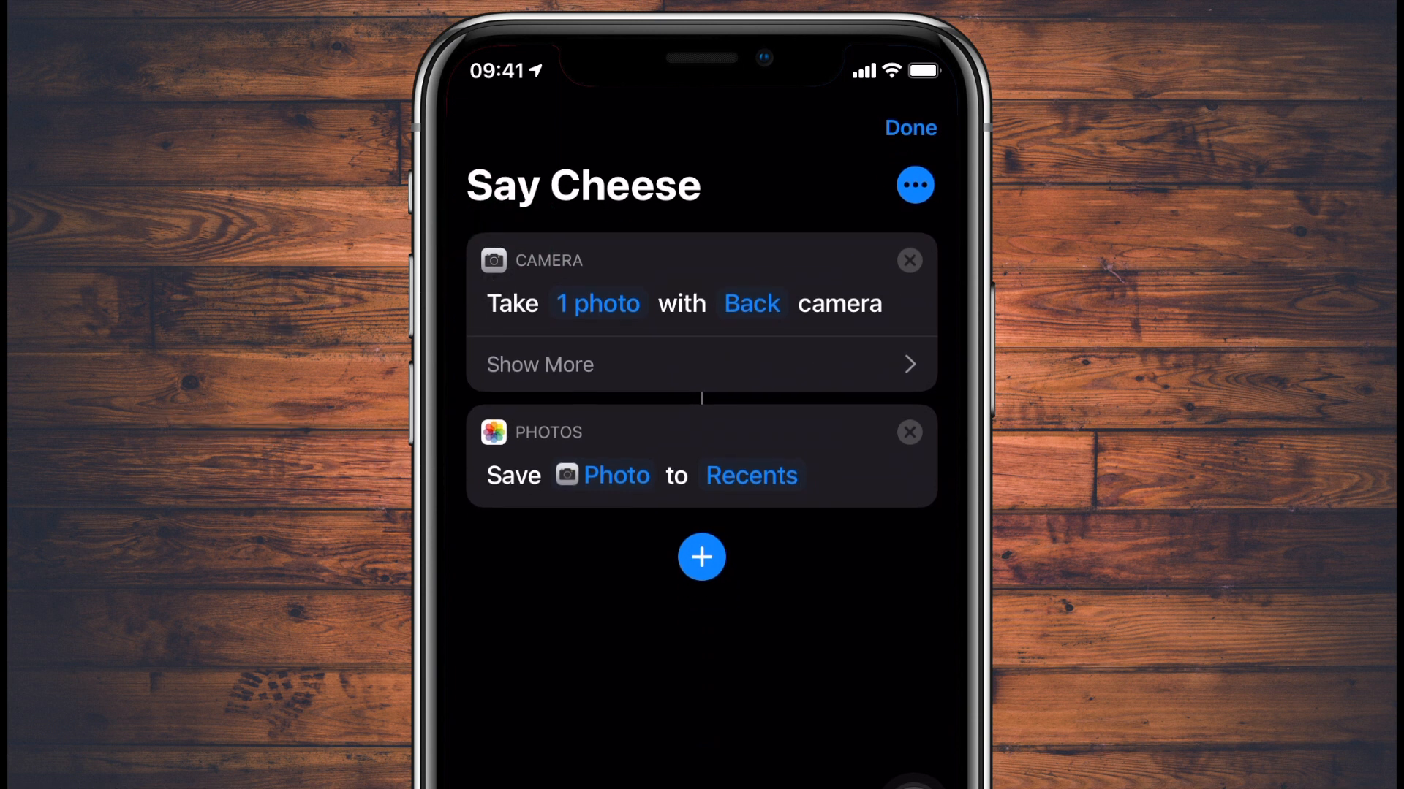
pyautogui.click(597, 304)
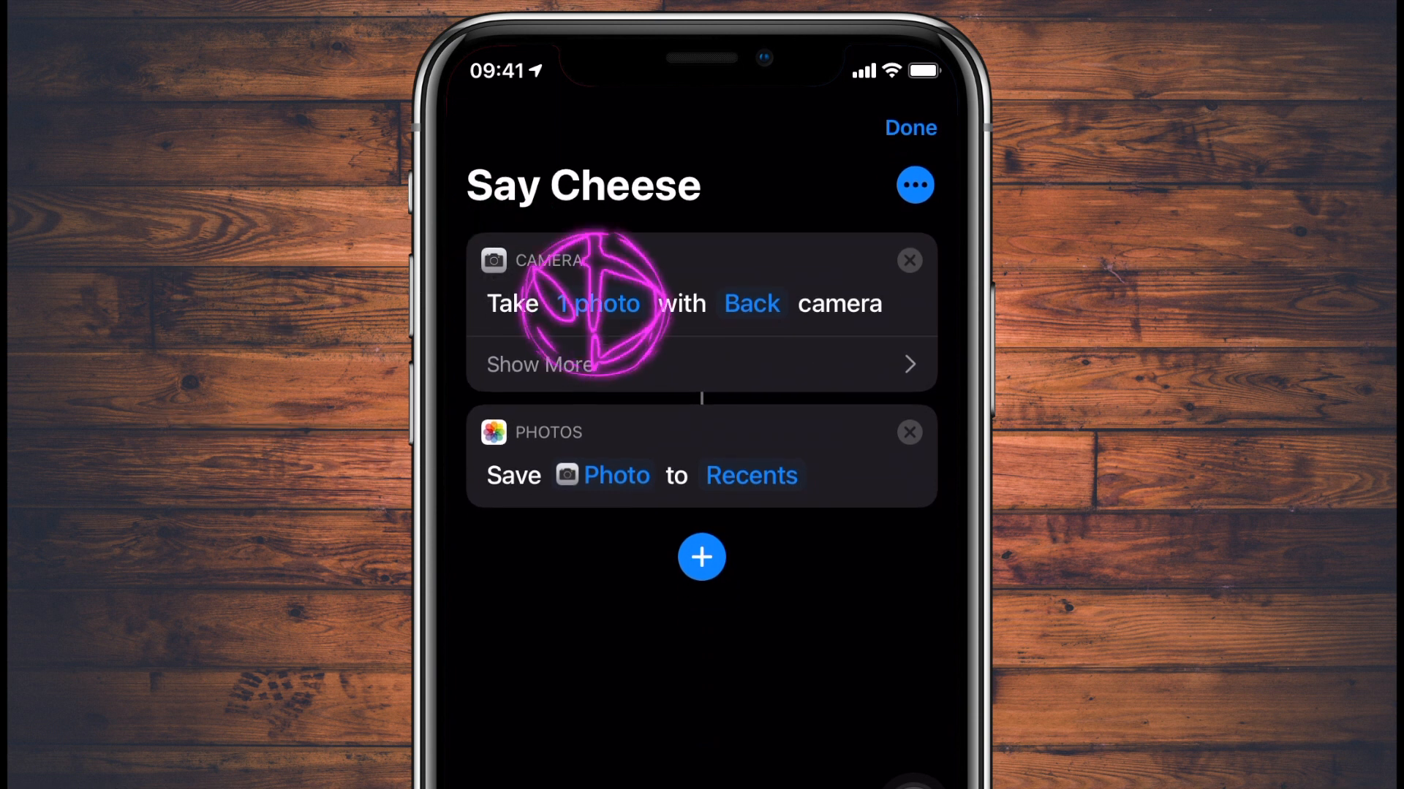
pyautogui.click(596, 304)
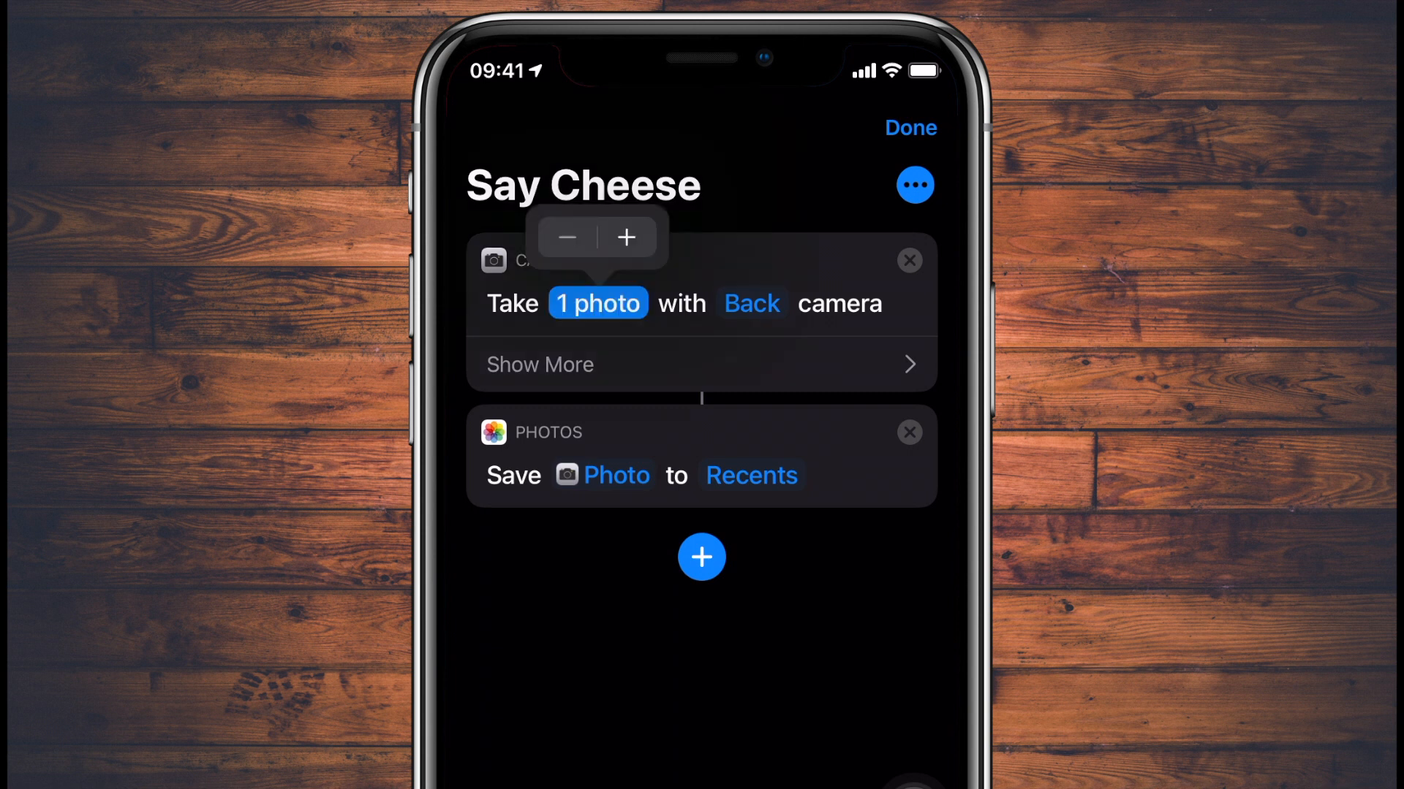
pyautogui.click(624, 237)
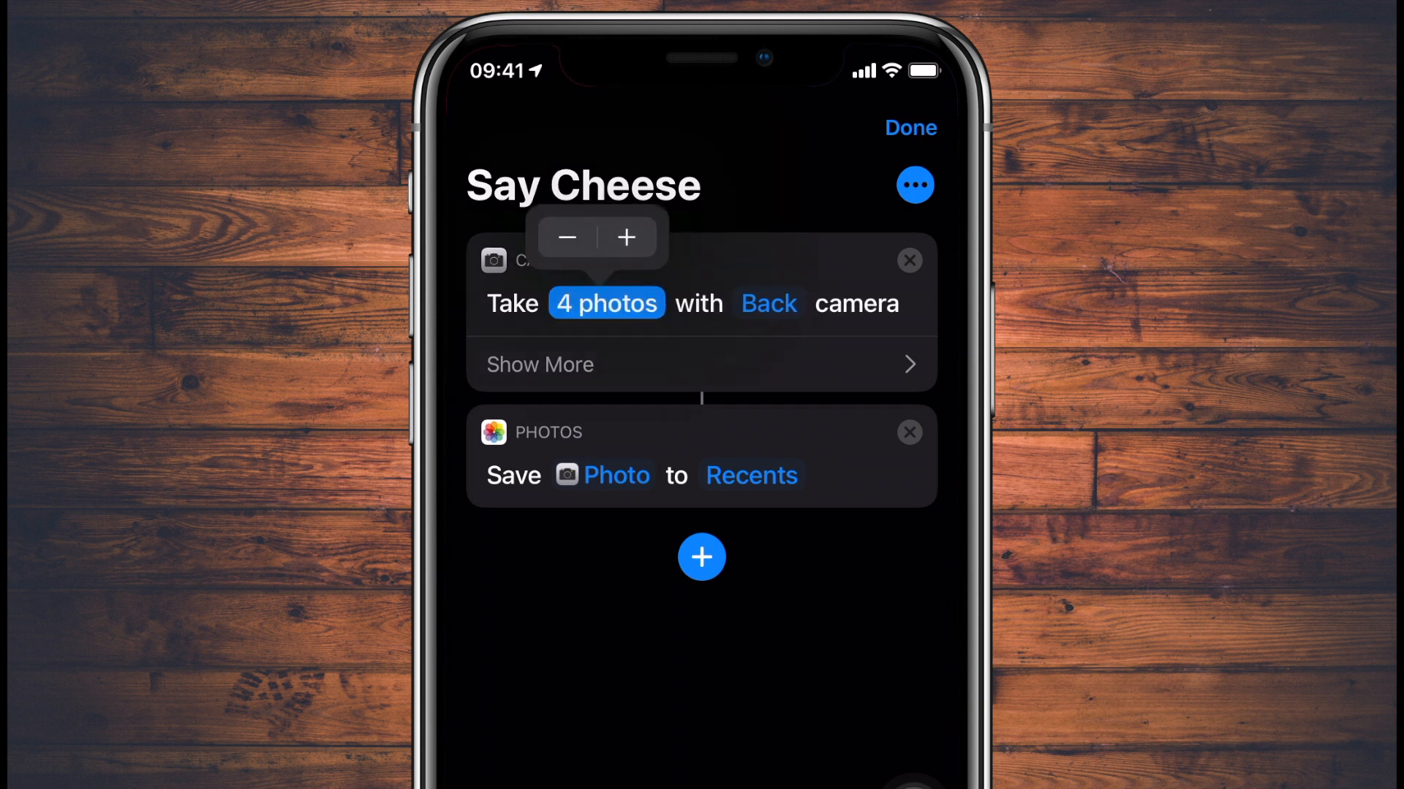
pyautogui.click(625, 236)
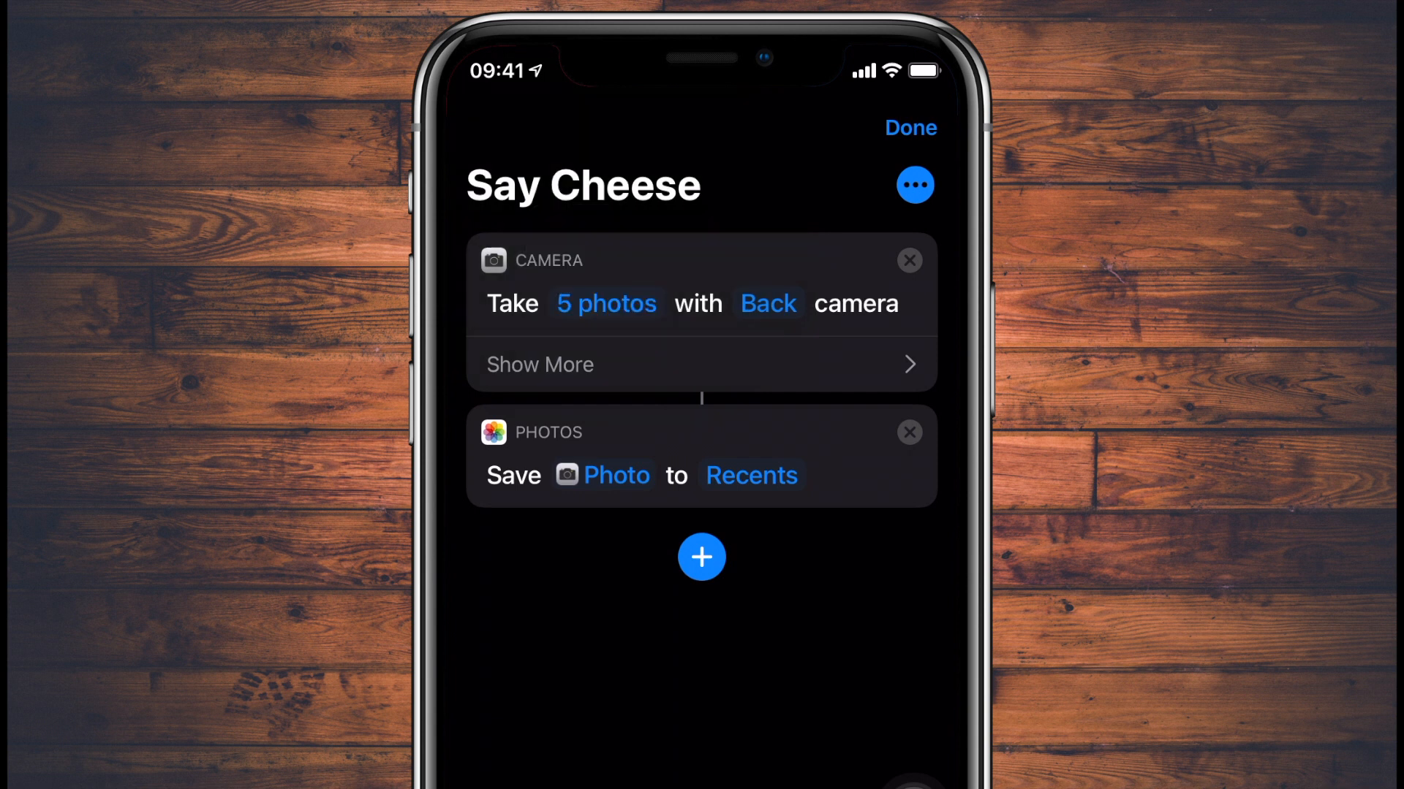
pyautogui.click(767, 302)
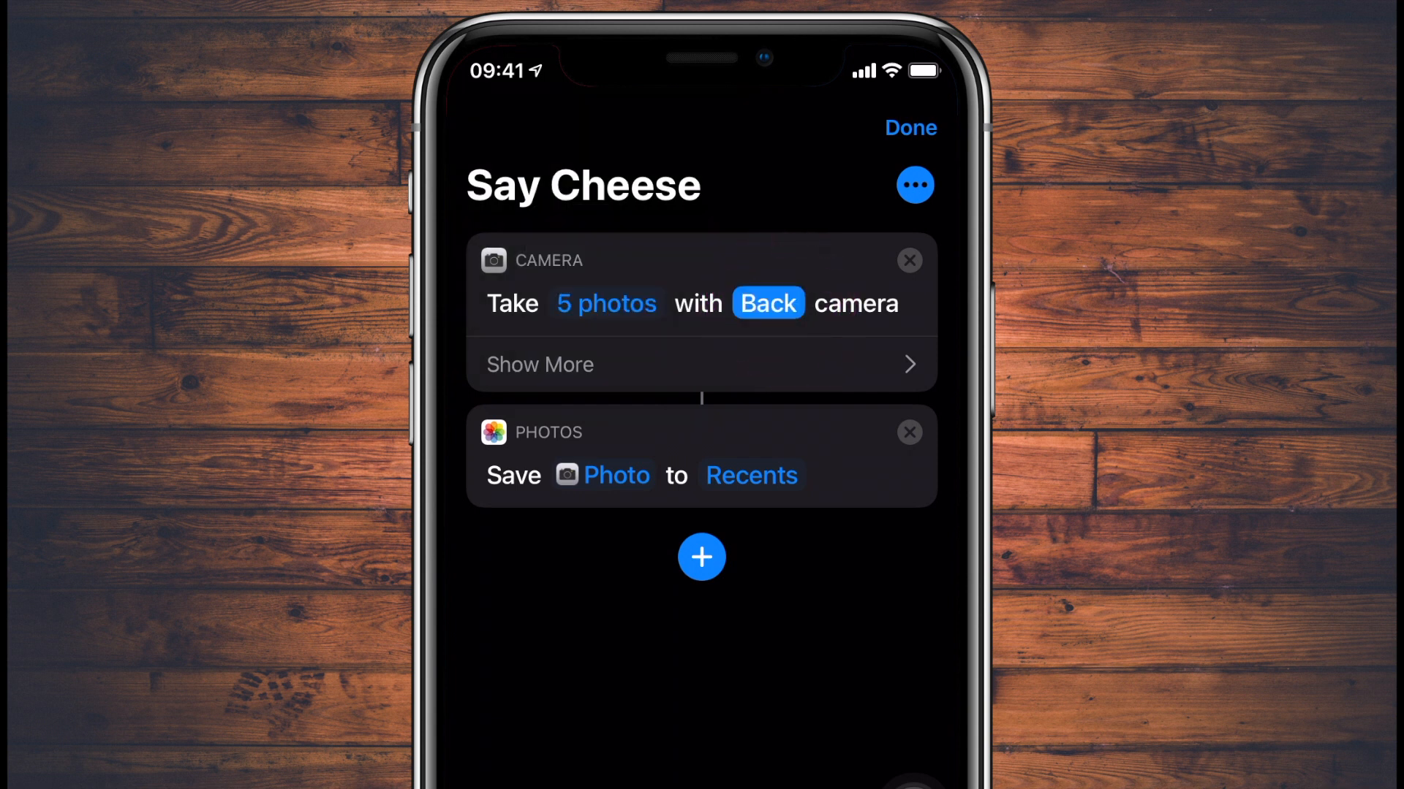
pyautogui.click(766, 302)
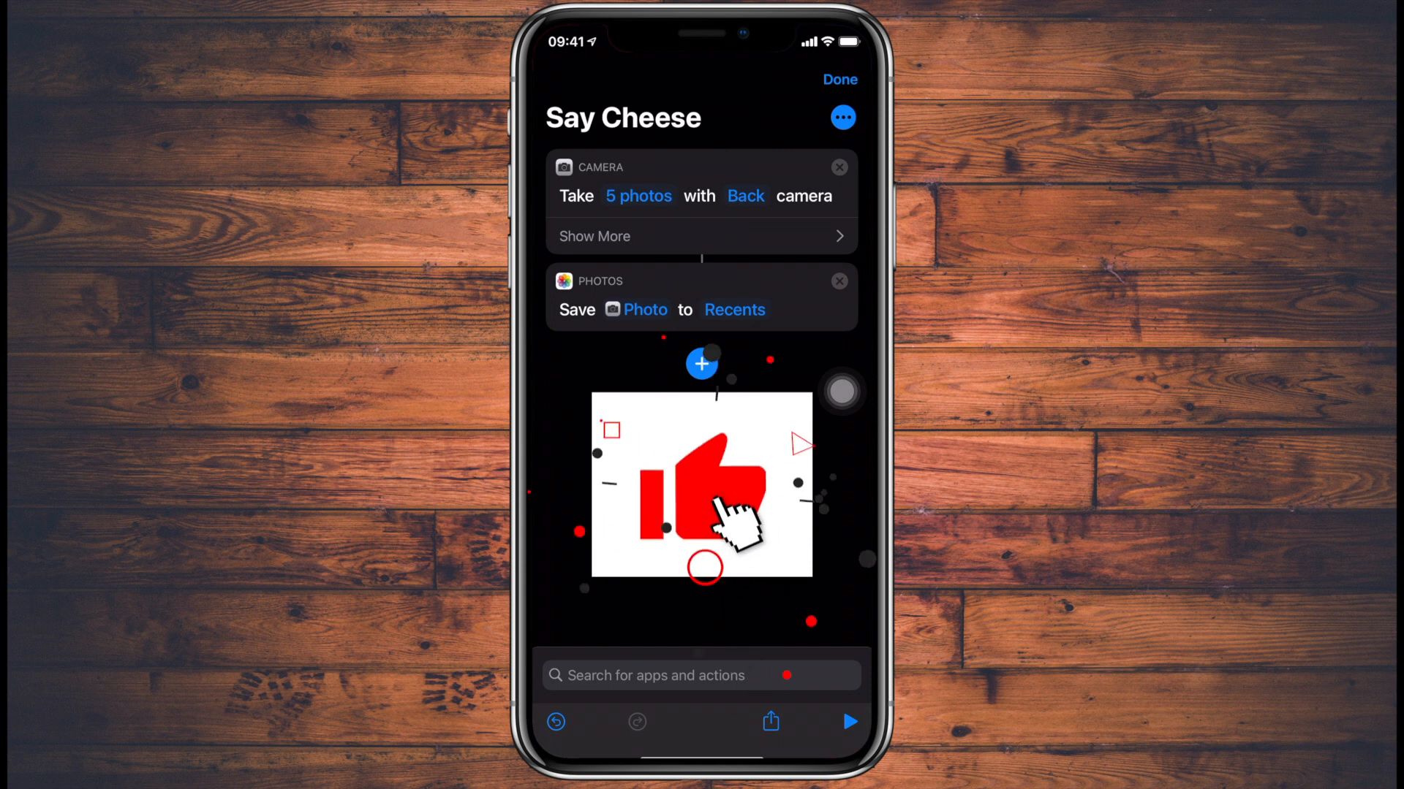
# Step: Run Say Cheese and shoot until the counter reaches 5 of 5 photos
pyautogui.click(838, 79)
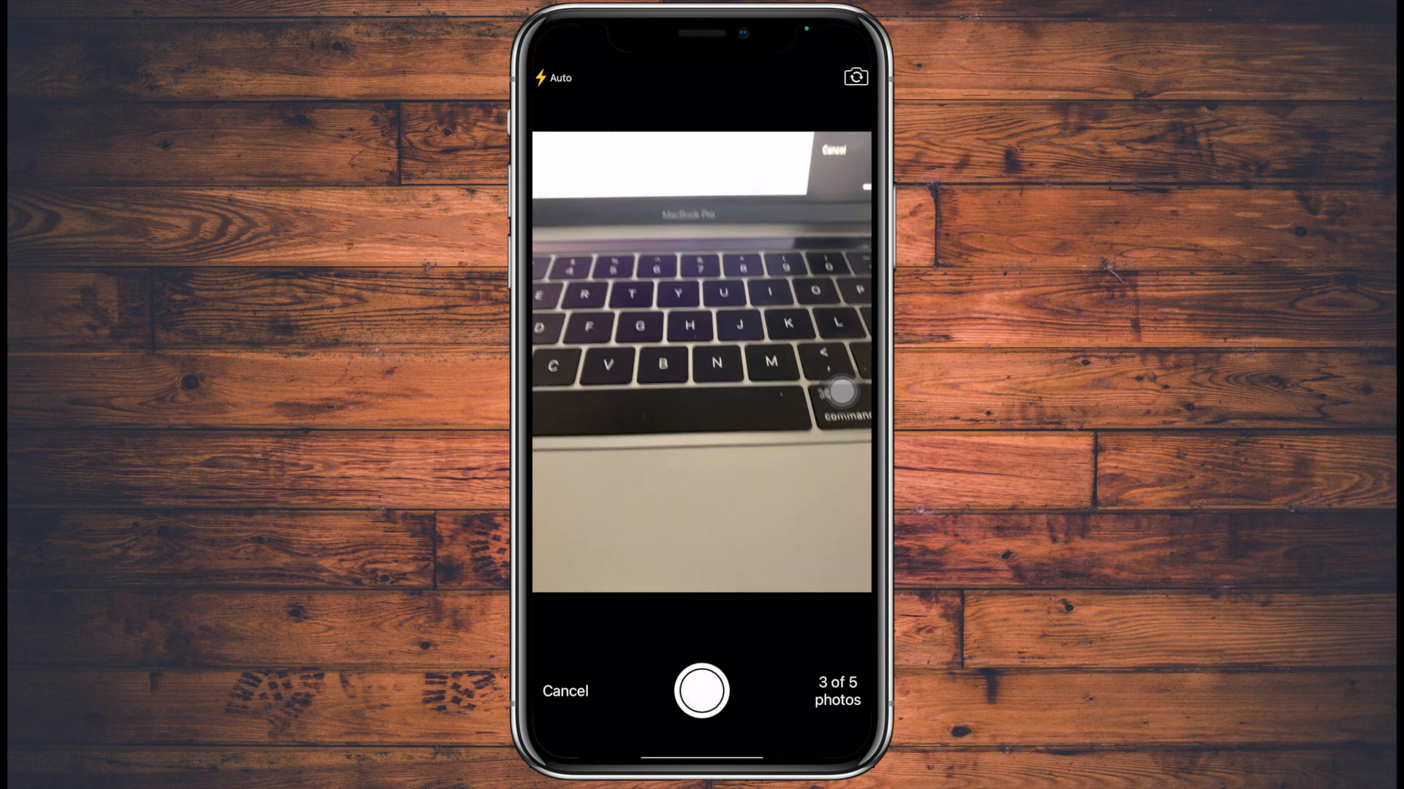
pyautogui.click(701, 691)
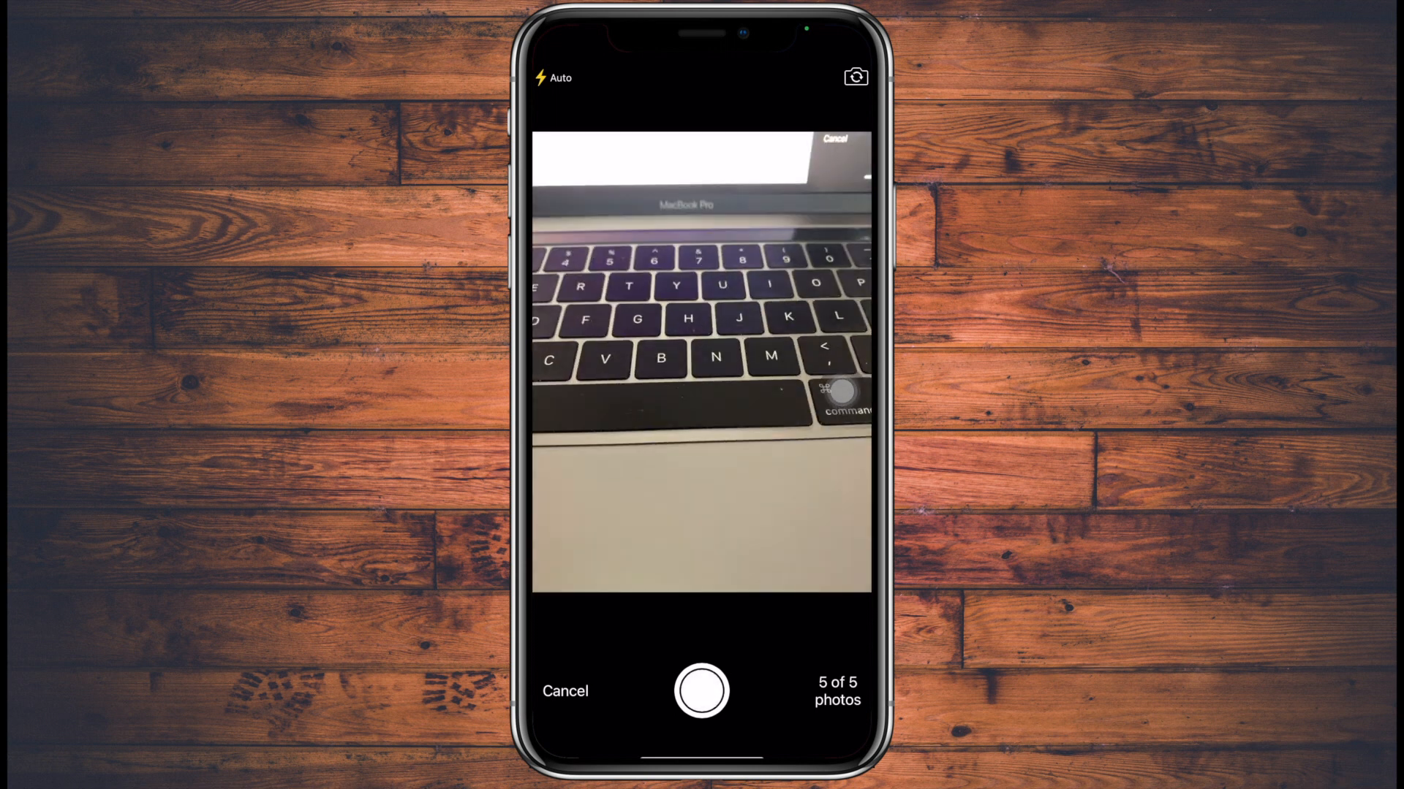
pyautogui.click(564, 692)
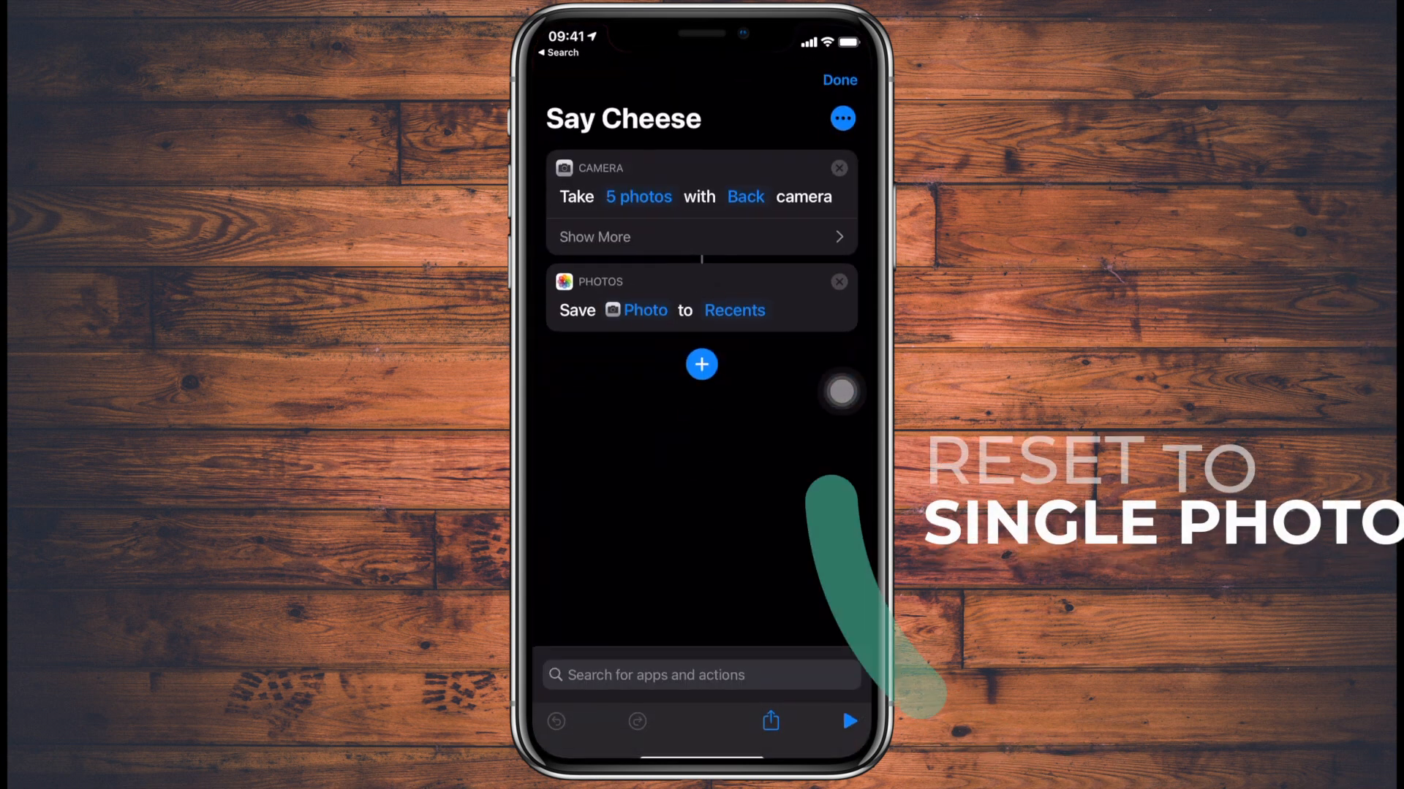
# Step: Set Say Cheese to 1 photo, Show Camera Preview off, Back camera, then view the saved photo in Photos
pyautogui.click(639, 196)
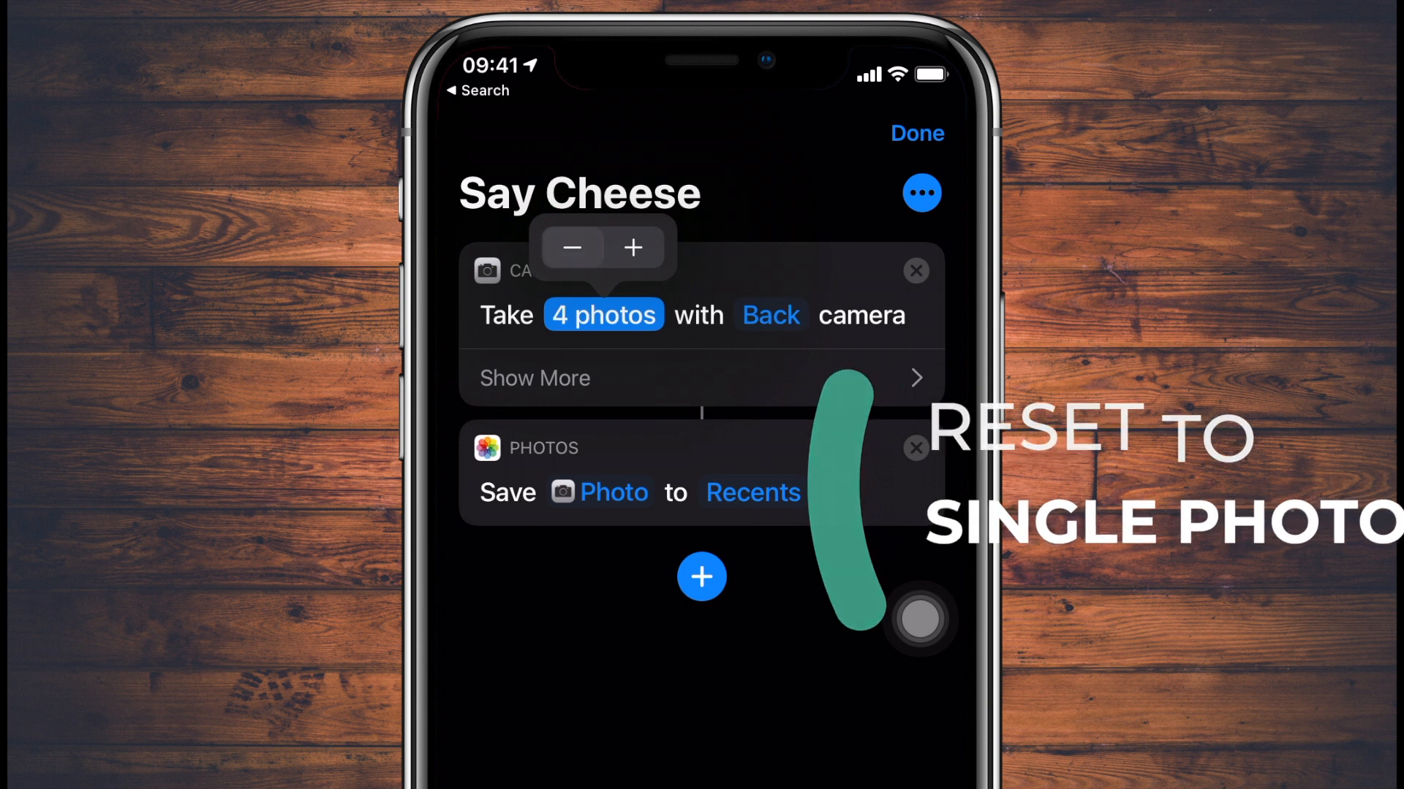
pyautogui.click(572, 249)
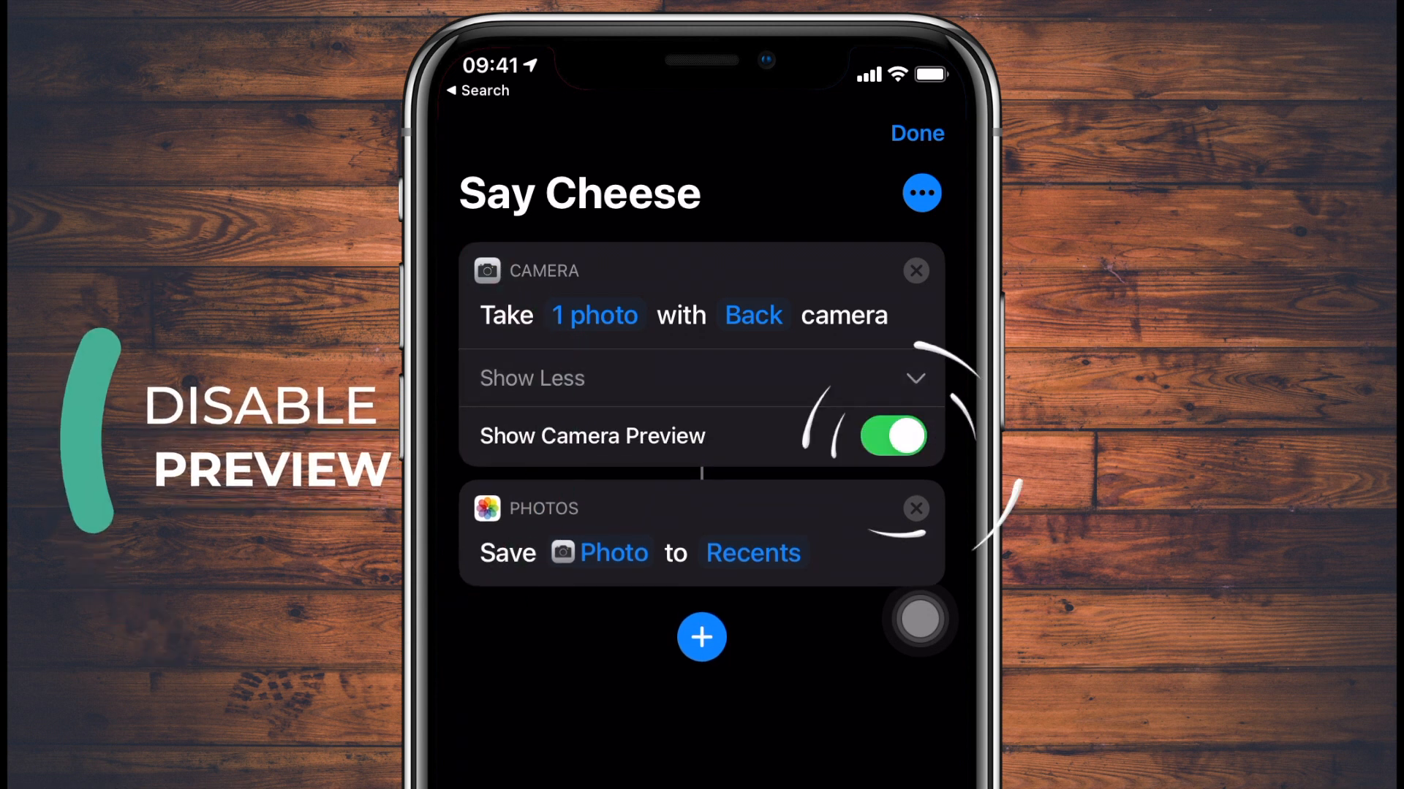
pyautogui.click(890, 438)
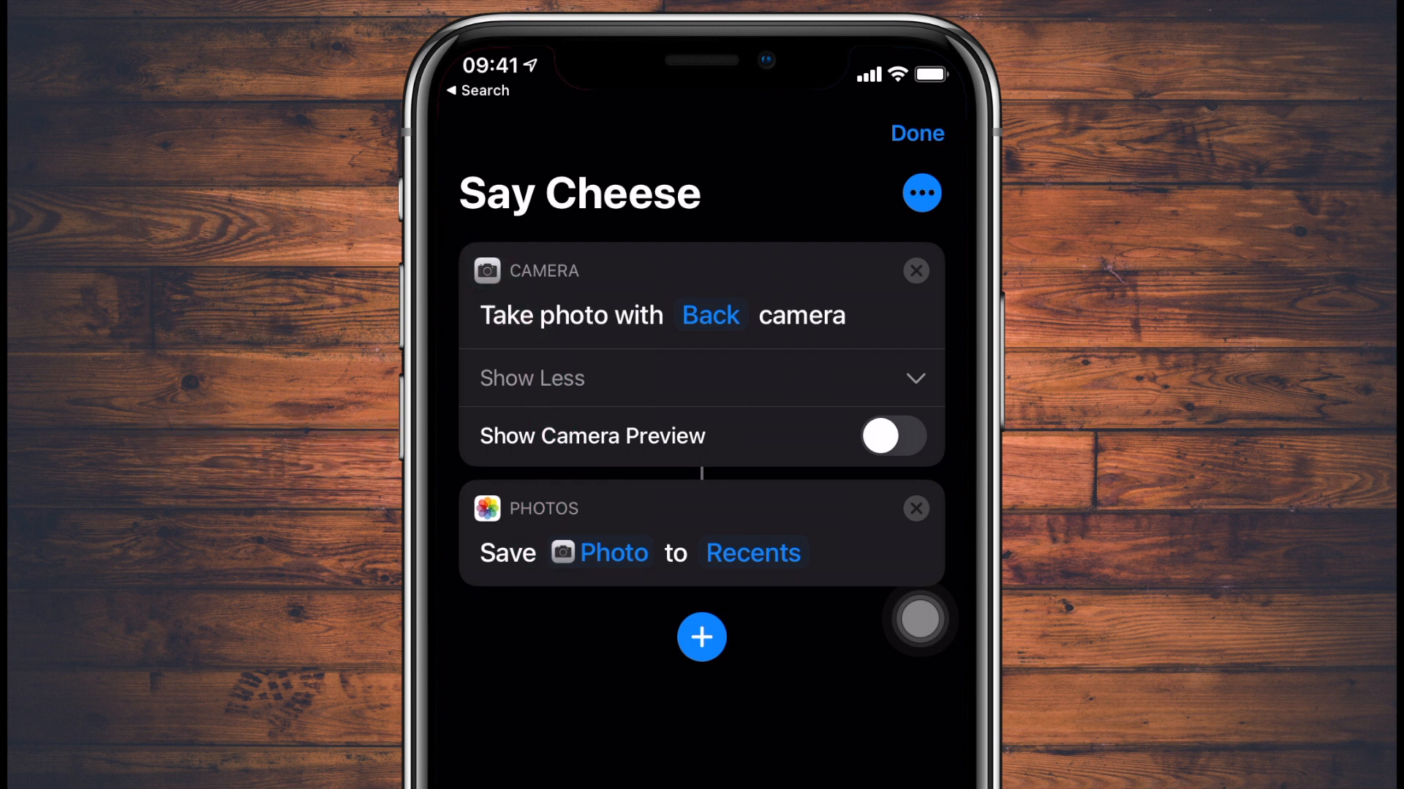
pyautogui.click(711, 316)
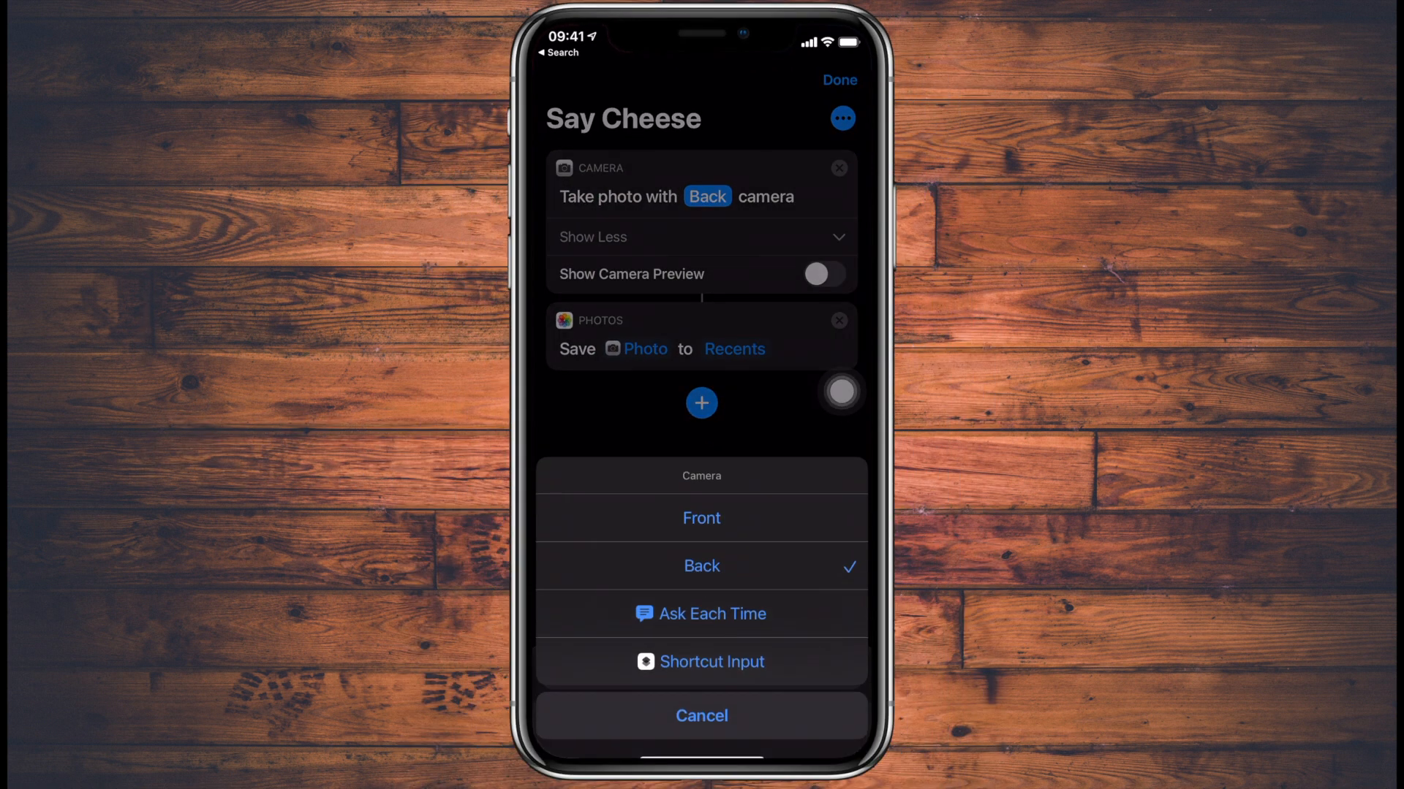
pyautogui.click(702, 564)
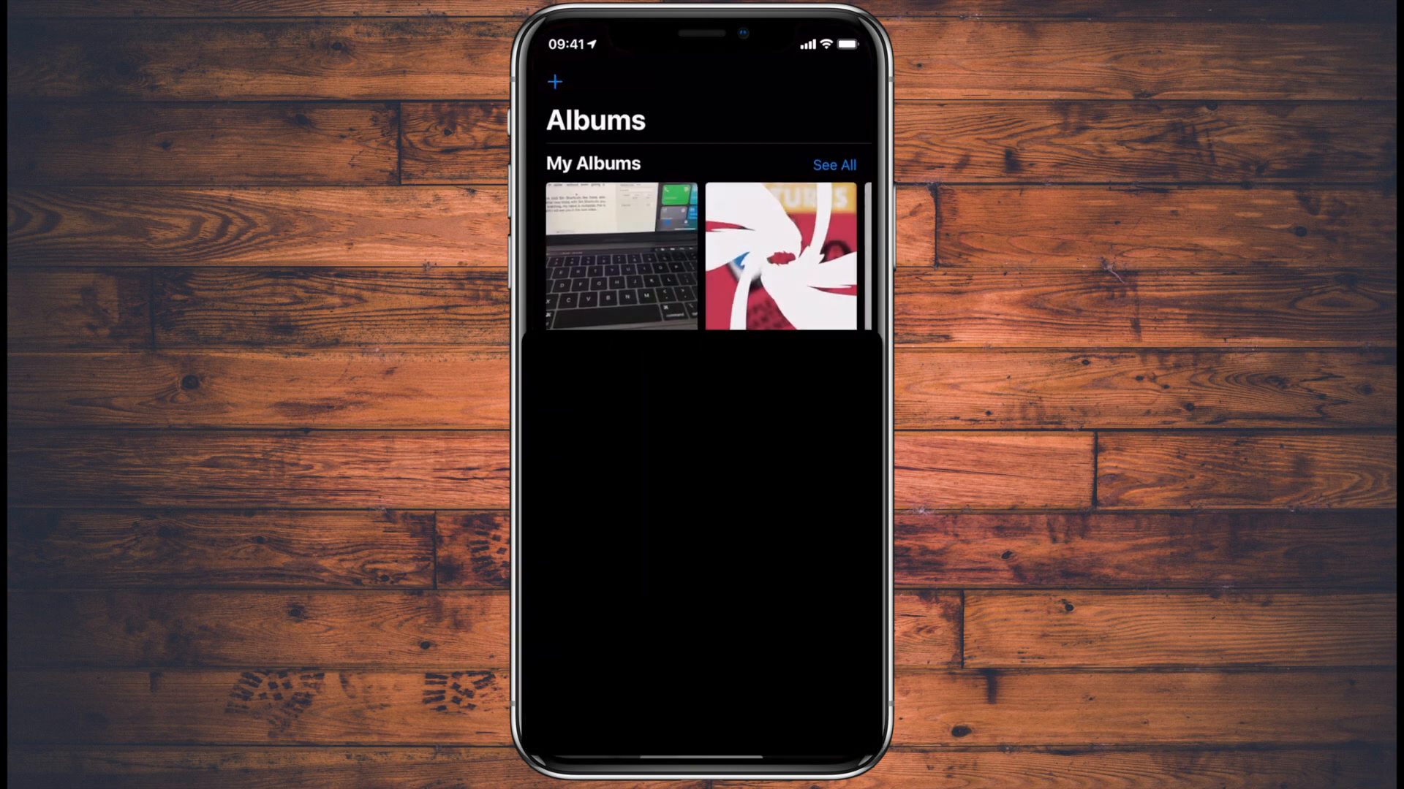
pyautogui.click(620, 255)
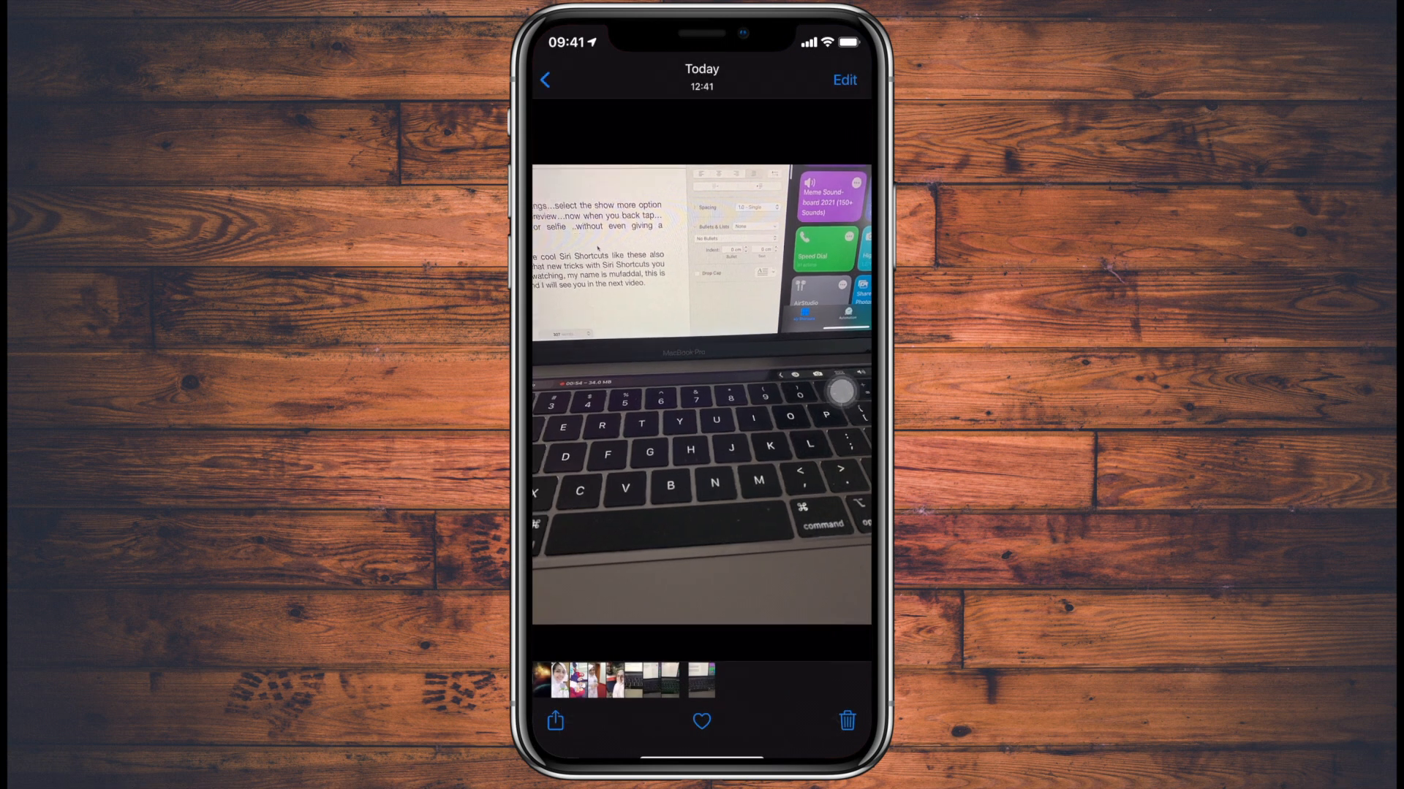